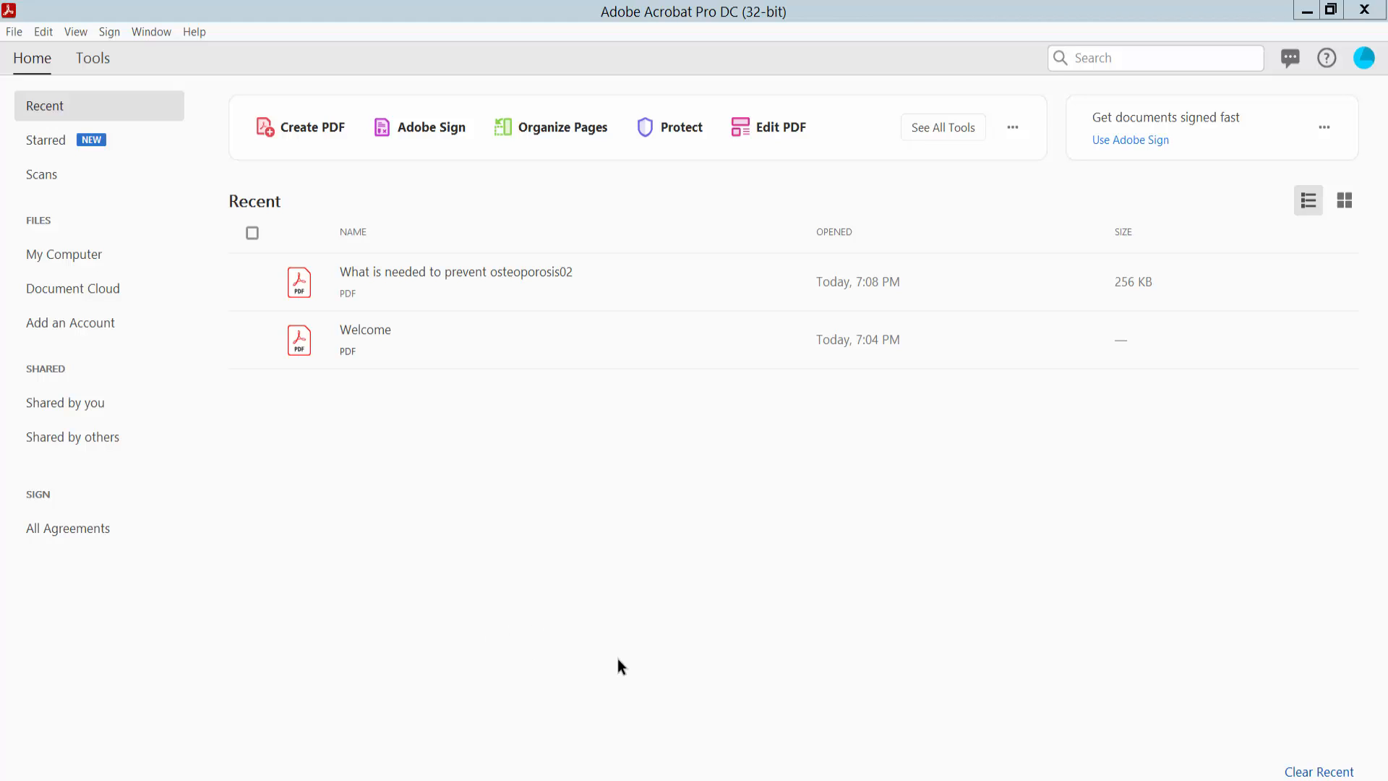
pyautogui.moveTo(645, 677)
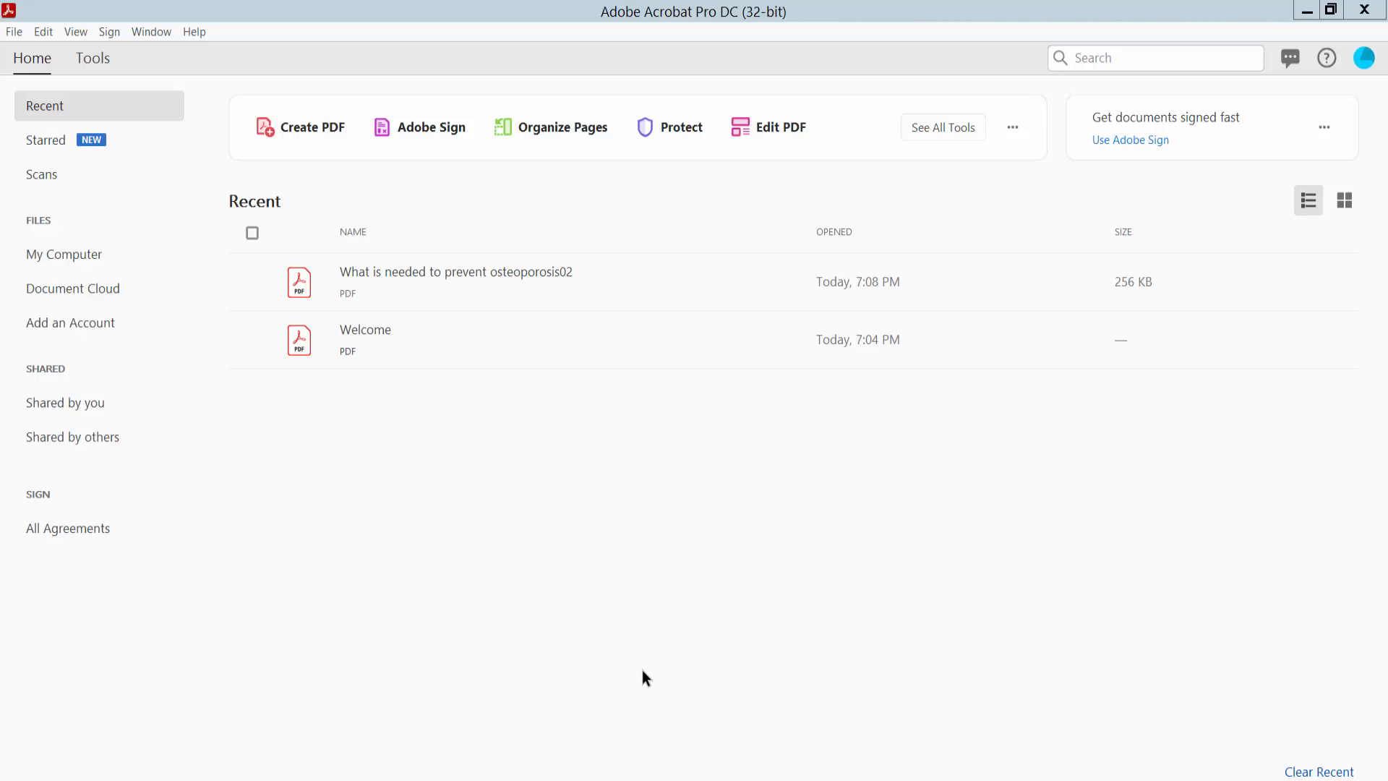
pyautogui.moveTo(645, 666)
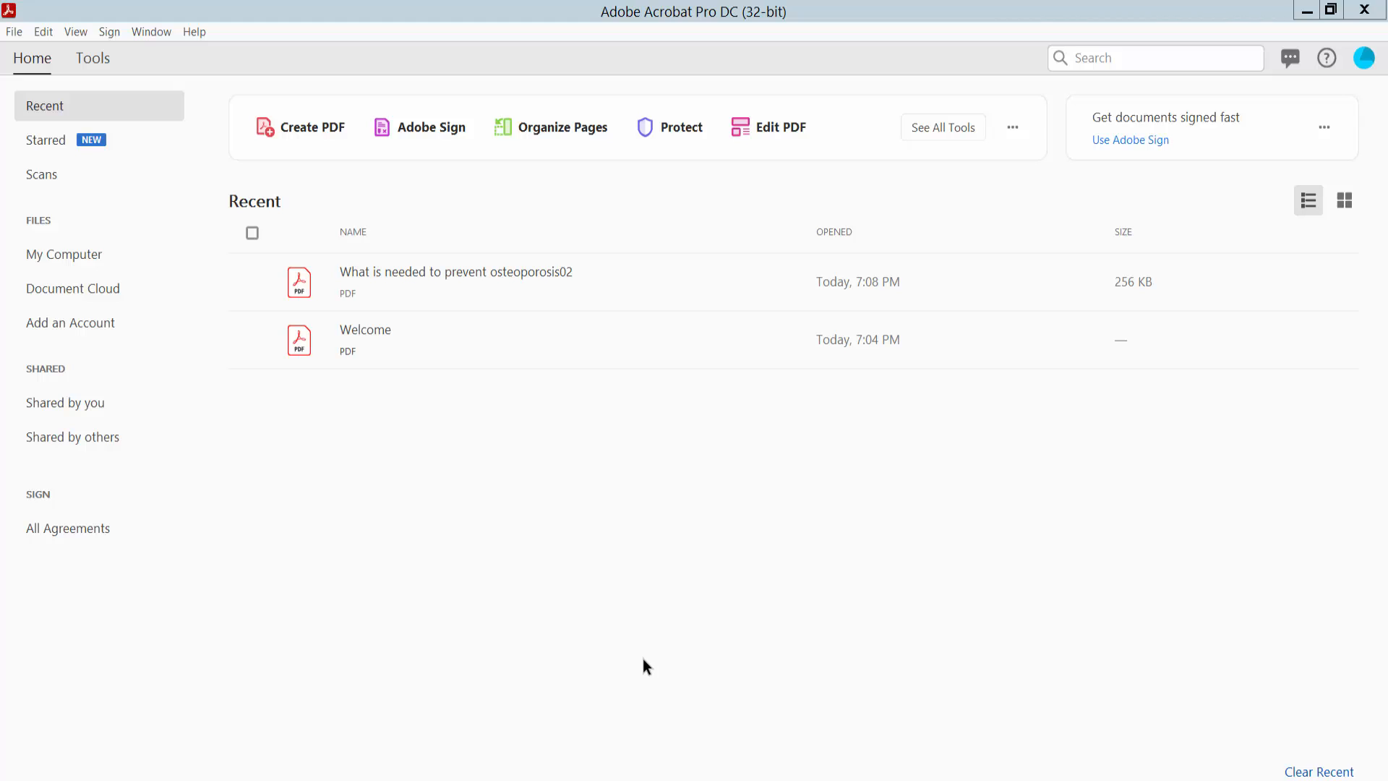
pyautogui.moveTo(741, 68)
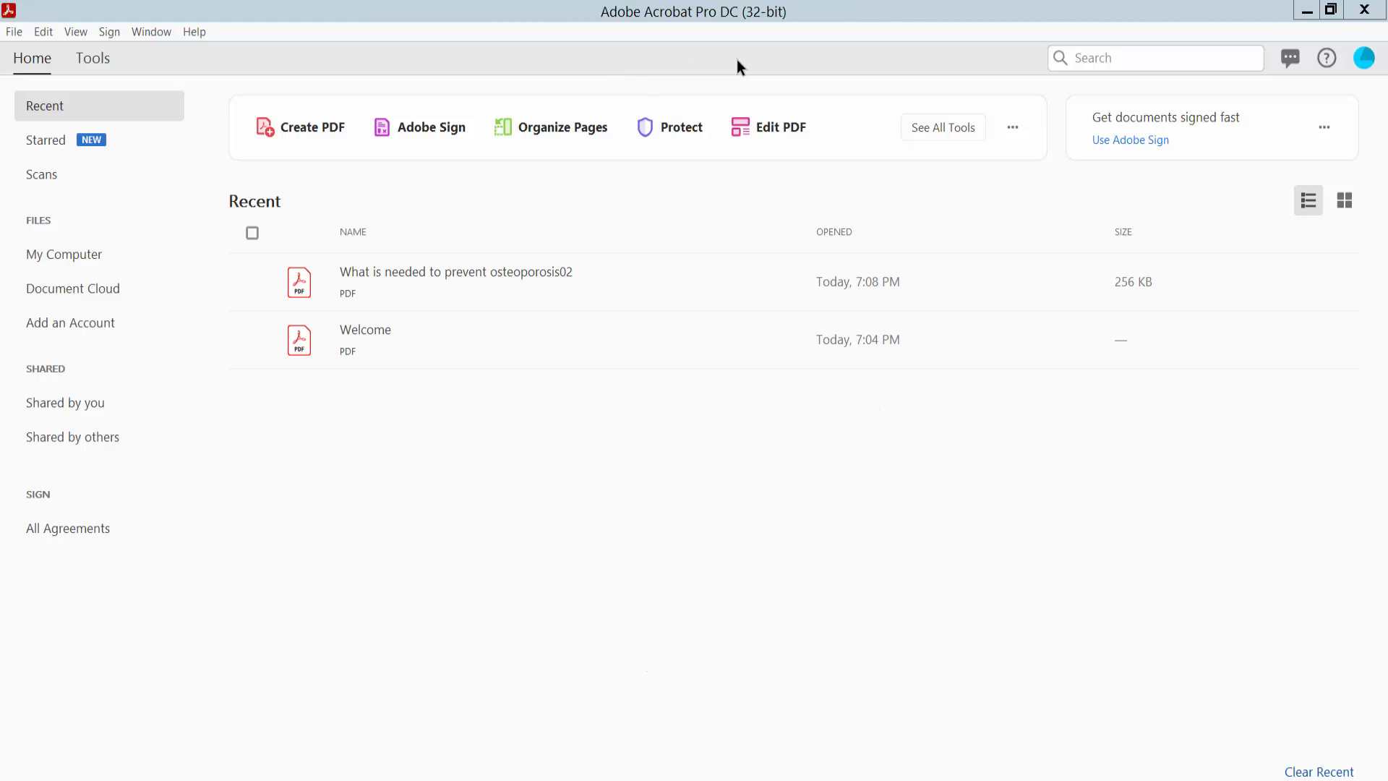
pyautogui.moveTo(102, 104)
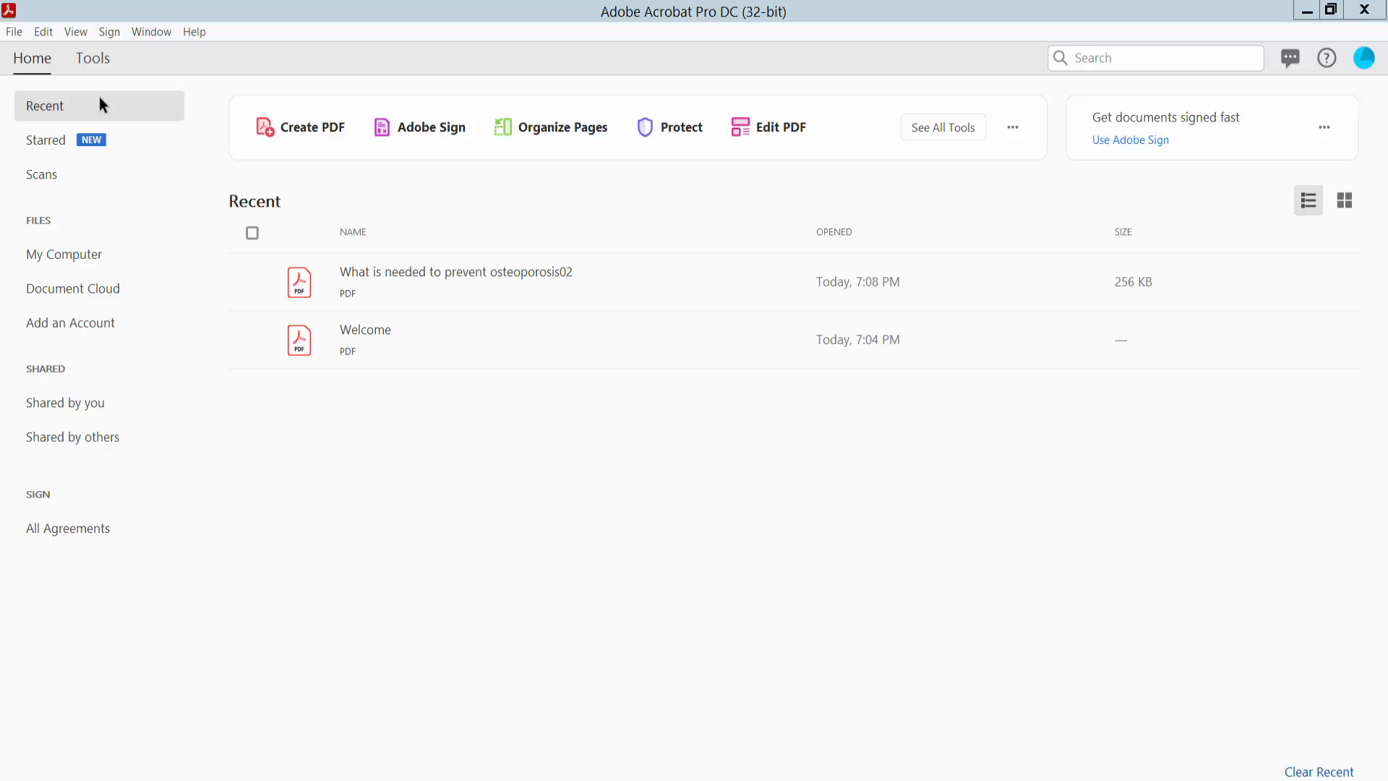
# Step: Open the four-page osteoporosis PDF from the computer via File > Open
pyautogui.click(13, 31)
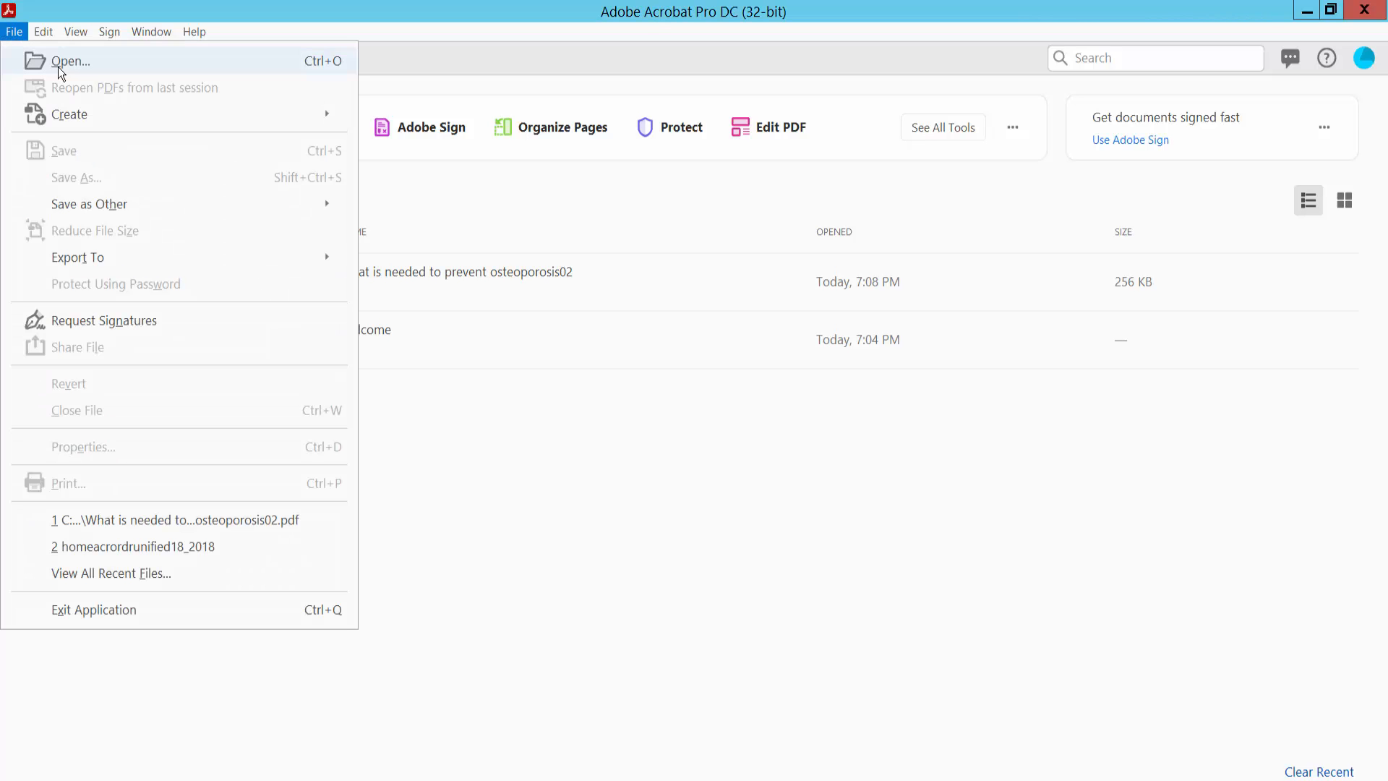
pyautogui.click(70, 60)
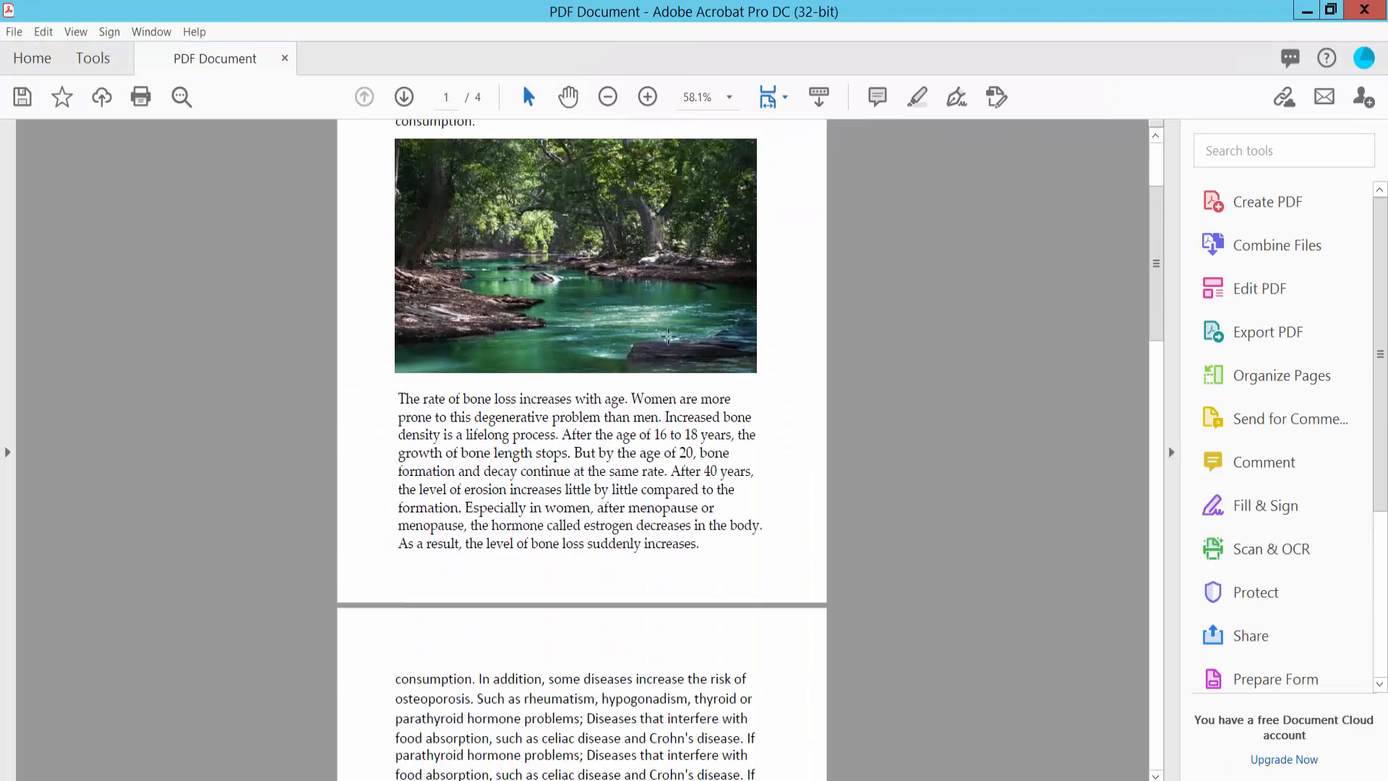
pyautogui.scroll(3)
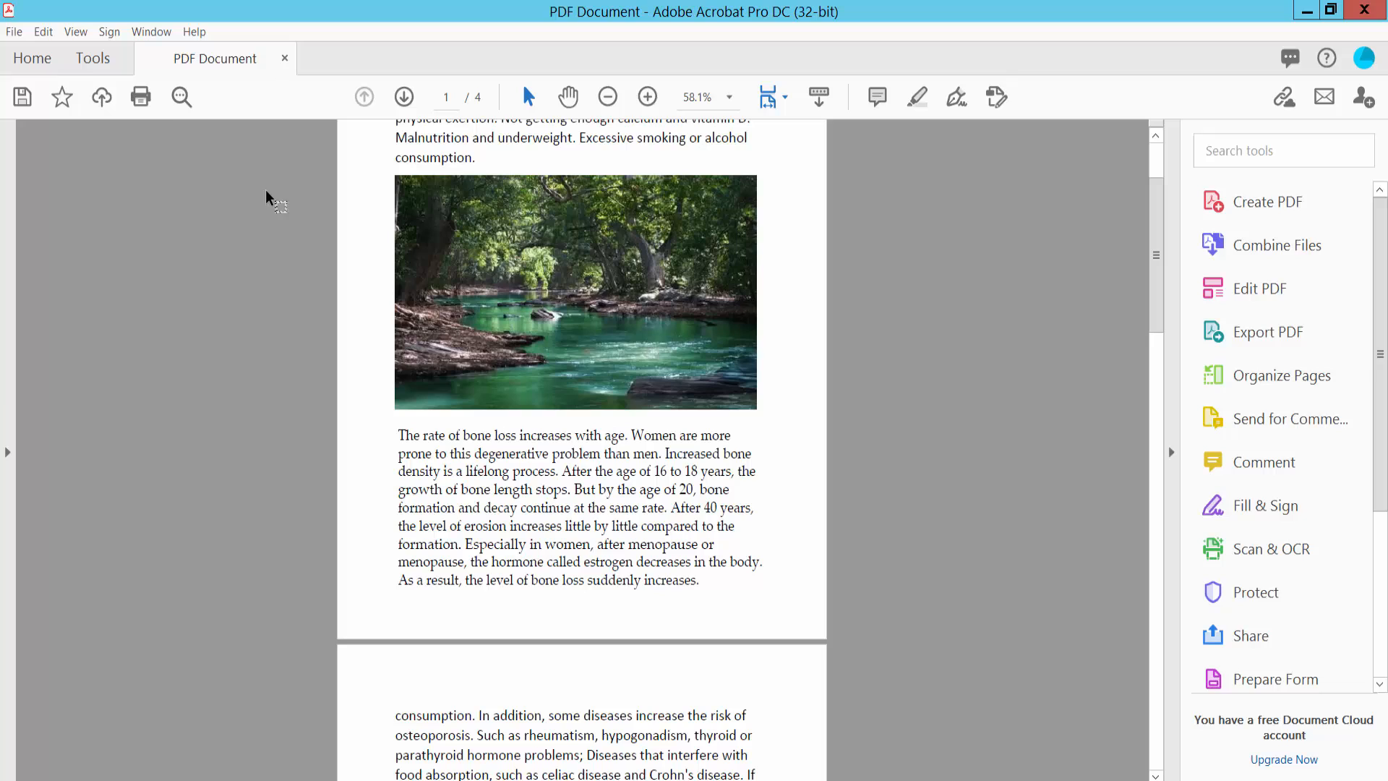
# Step: Show the Document Properties dialog with title, author, subject and keywords
pyautogui.click(13, 30)
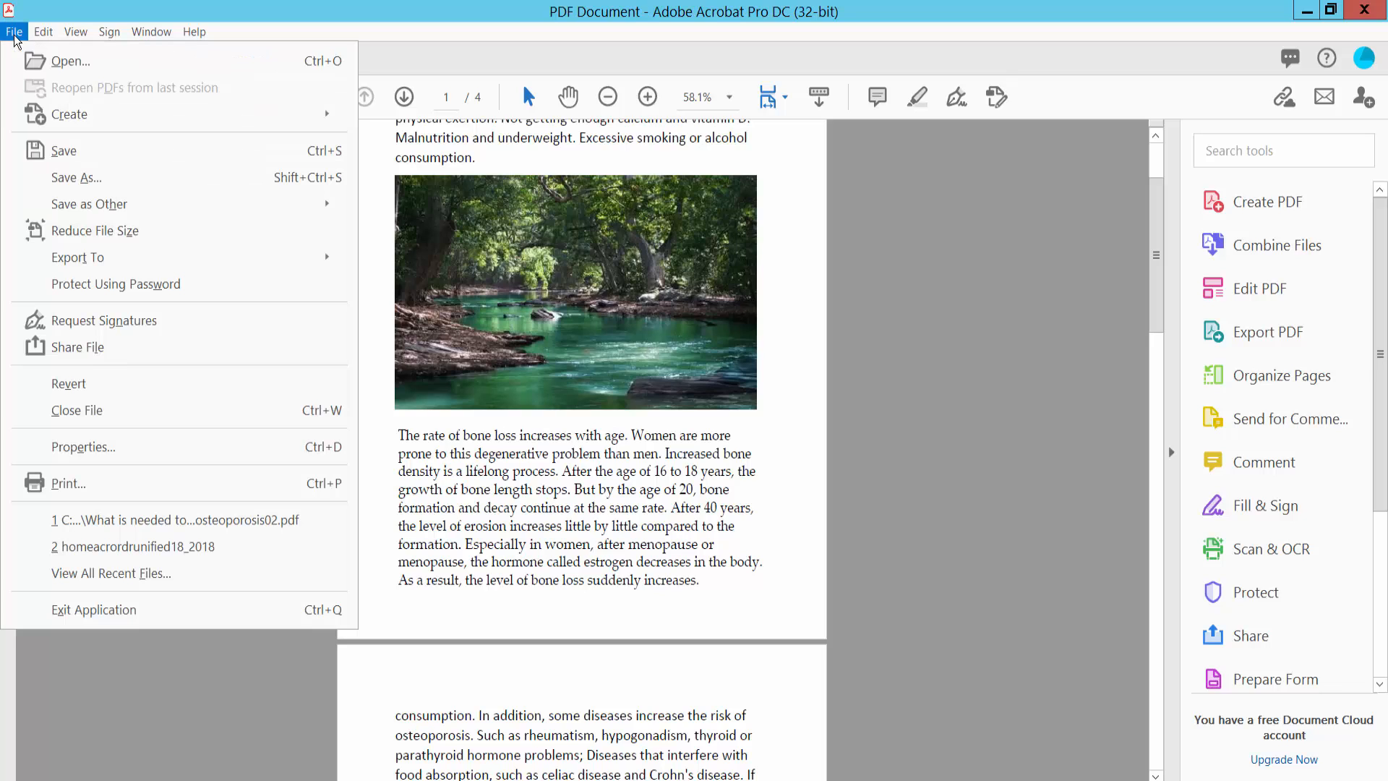
pyautogui.moveTo(219, 447)
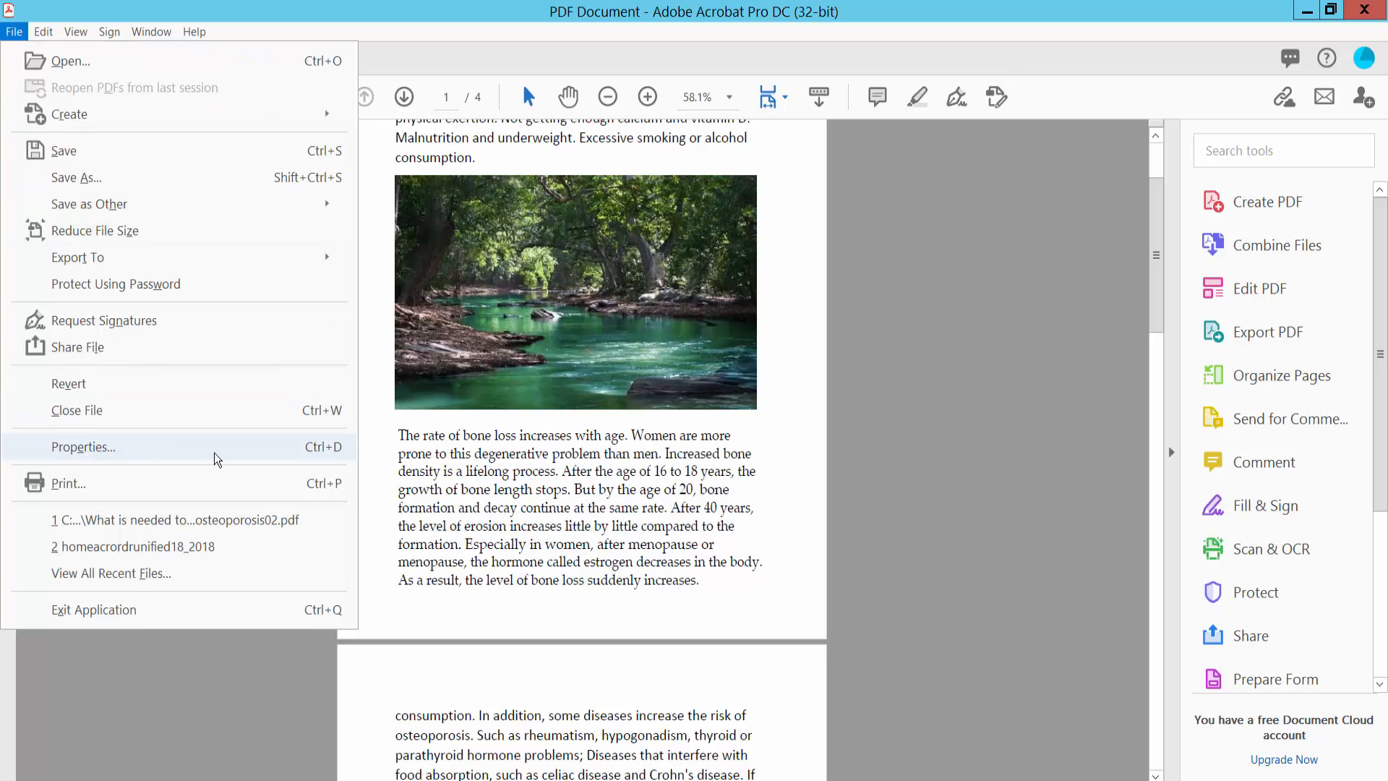
pyautogui.click(83, 447)
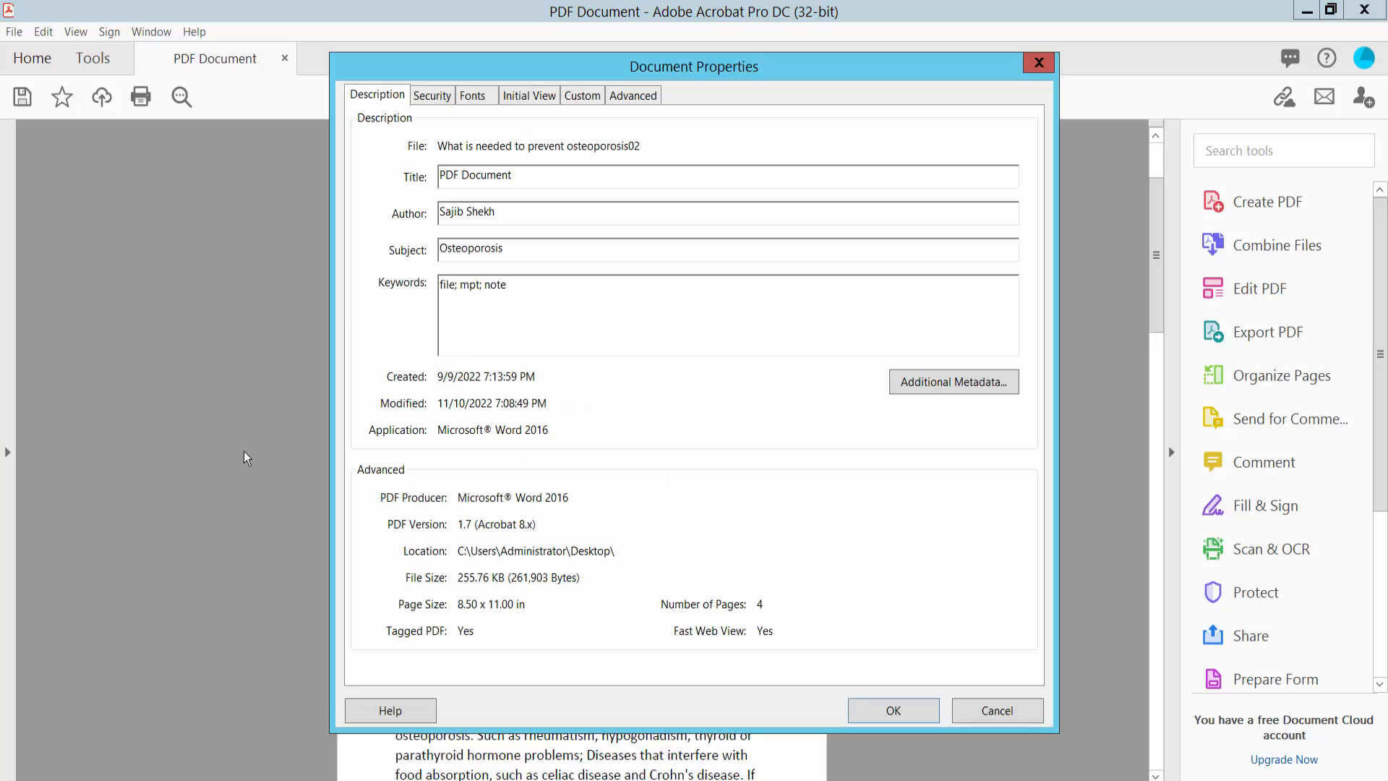
pyautogui.moveTo(403, 102)
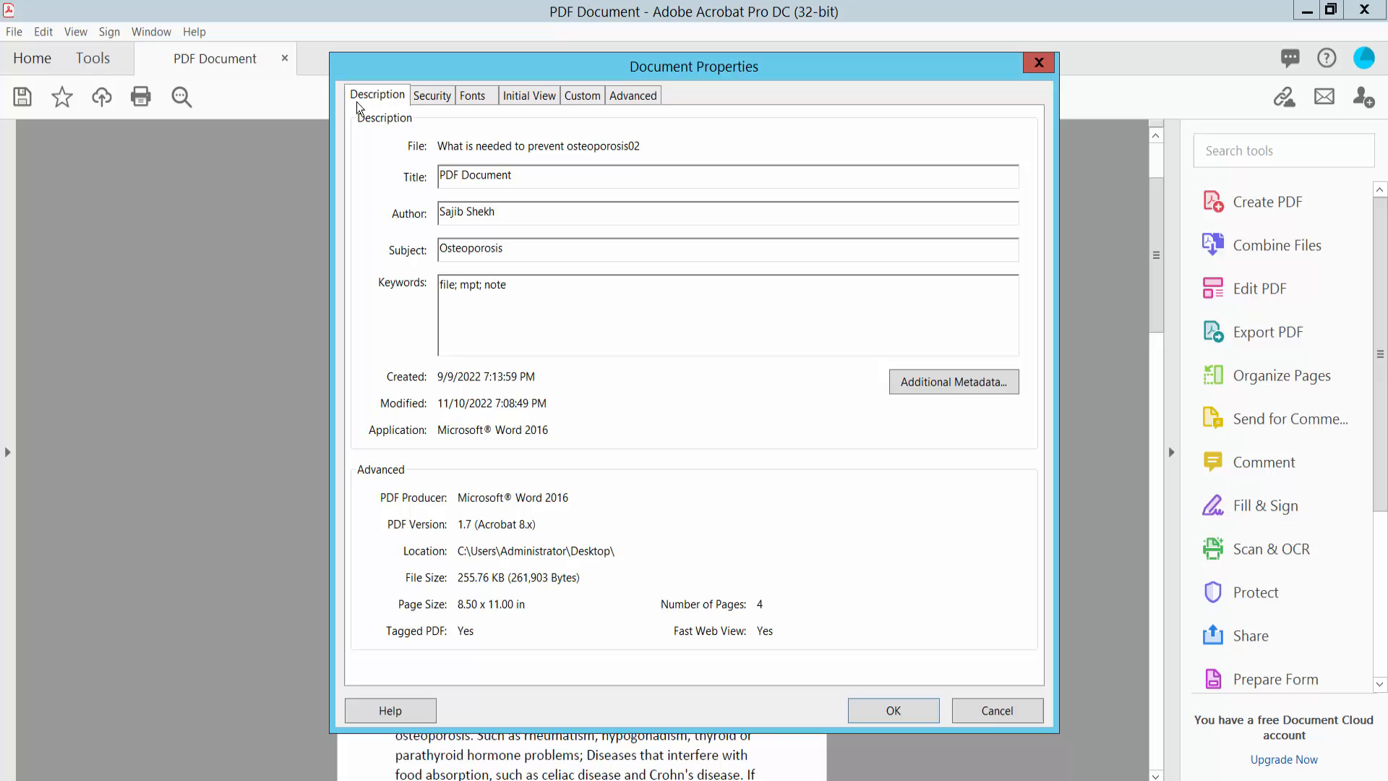
pyautogui.moveTo(437, 223)
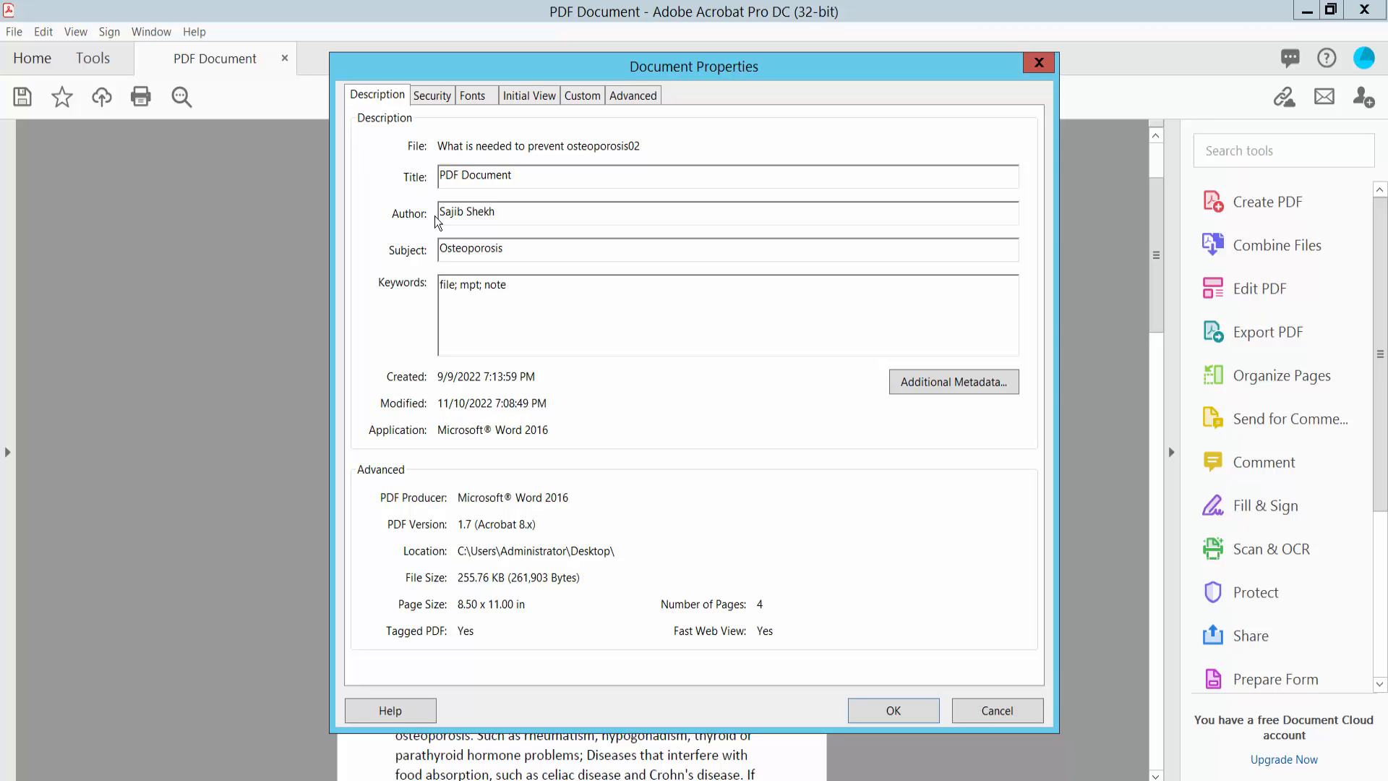
pyautogui.doubleClick(483, 211)
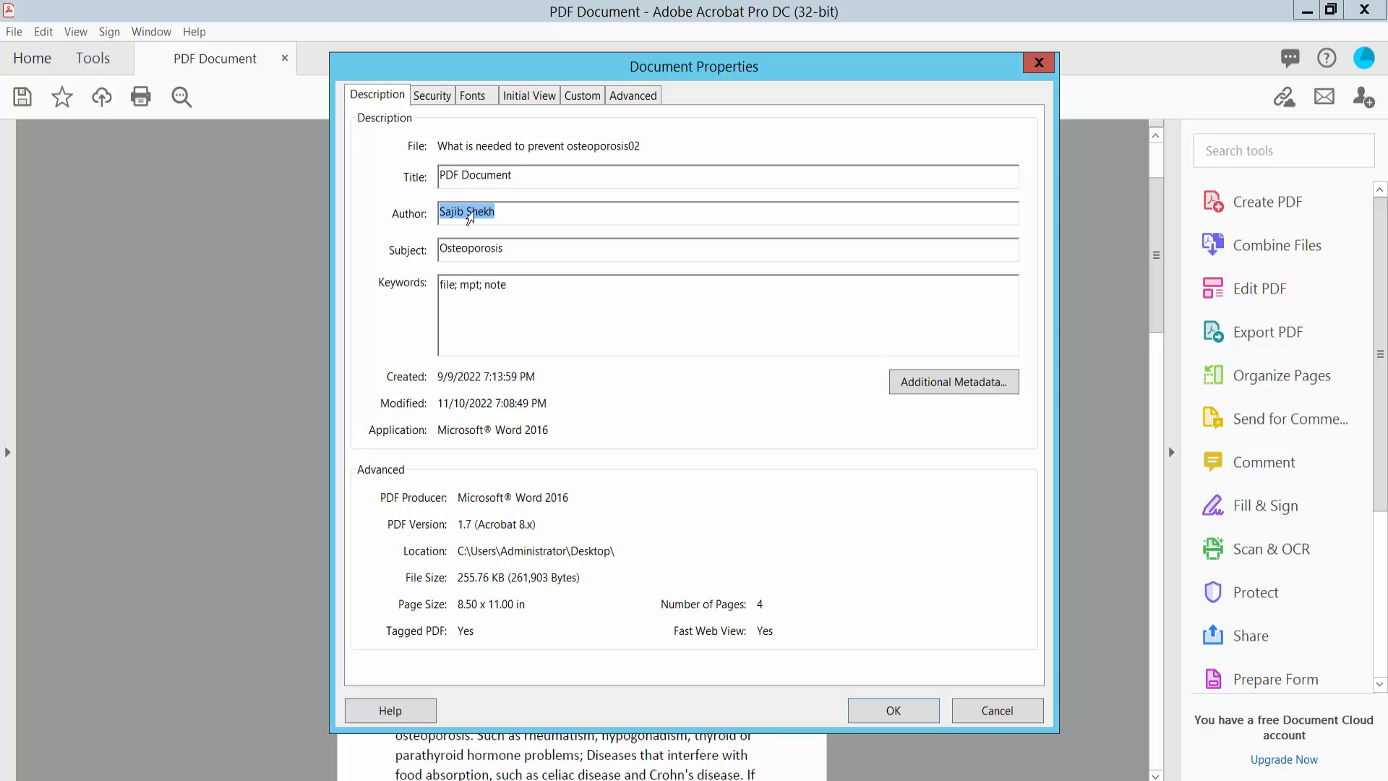
pyautogui.press('Delete')
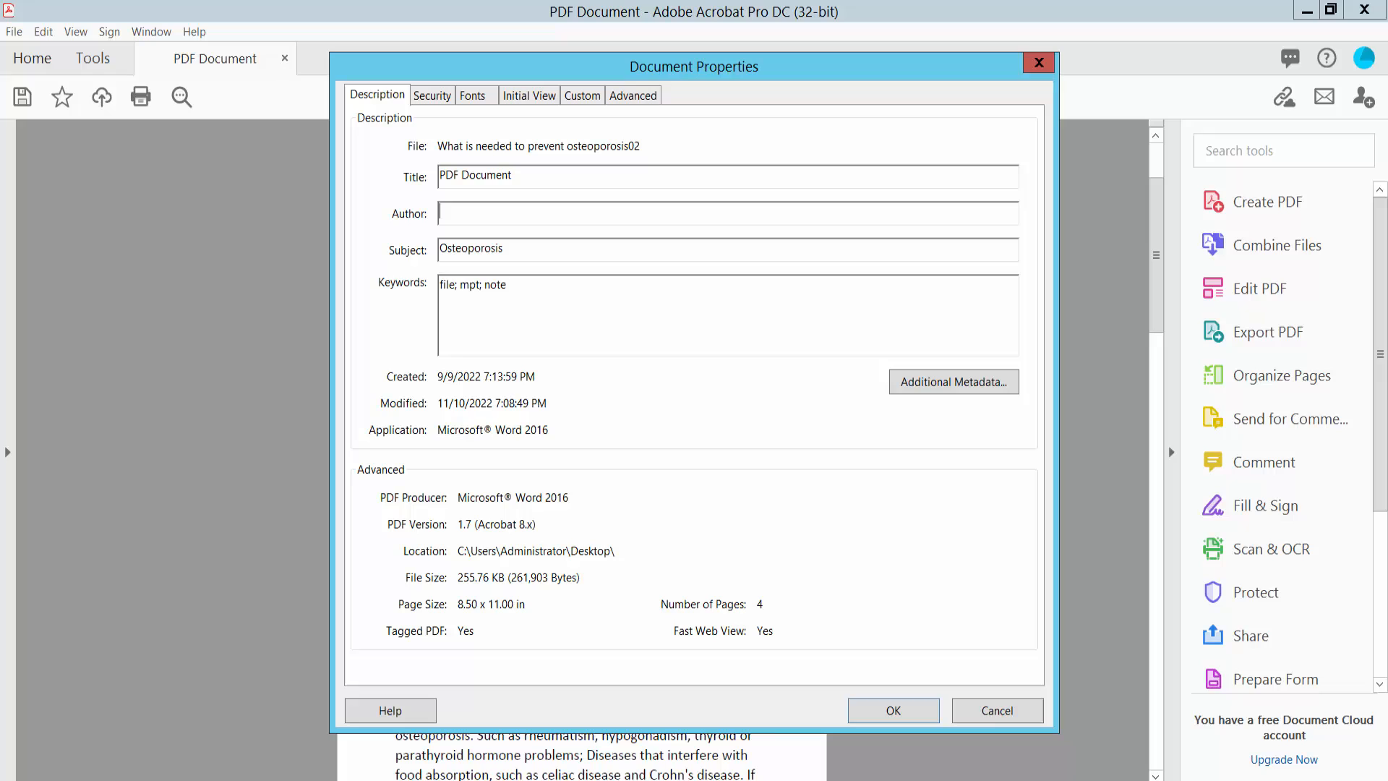
pyautogui.write('shap')
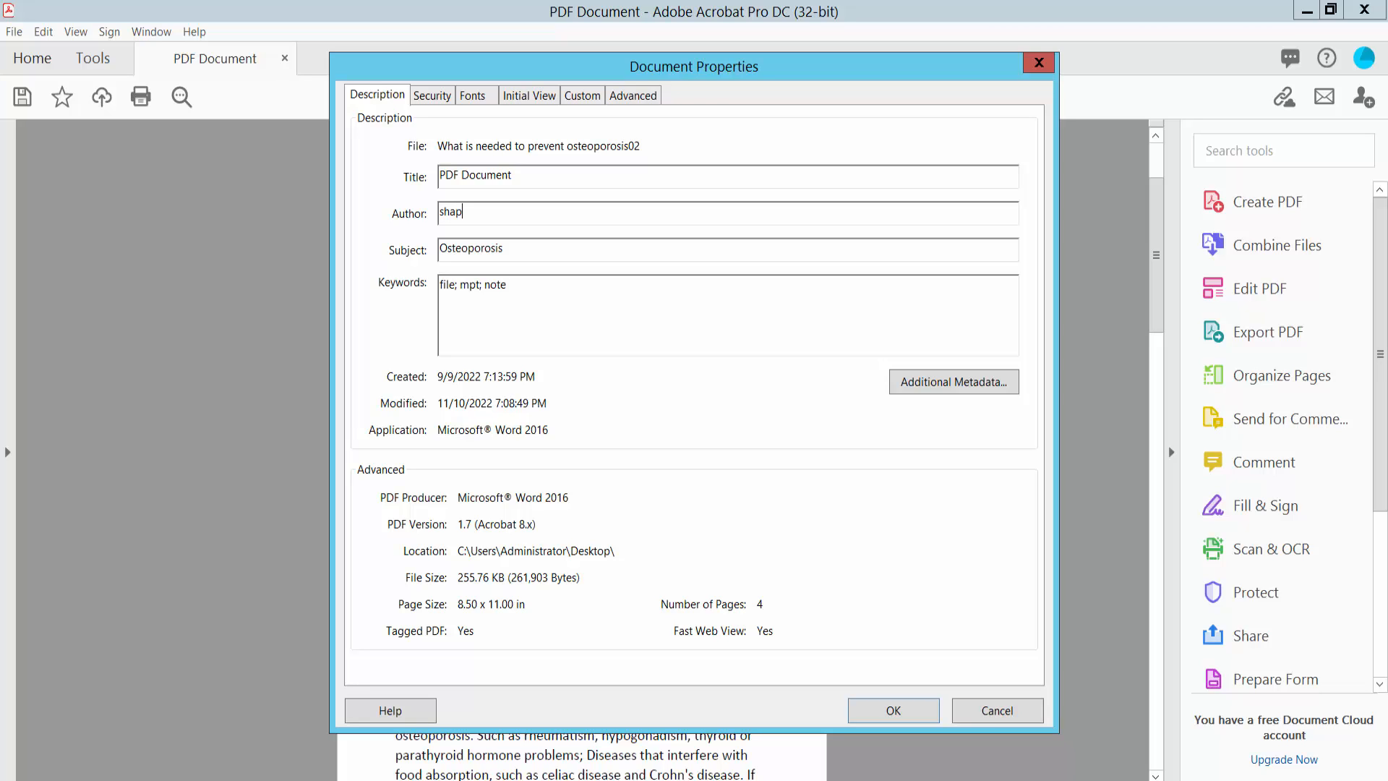
pyautogui.write('on shekh')
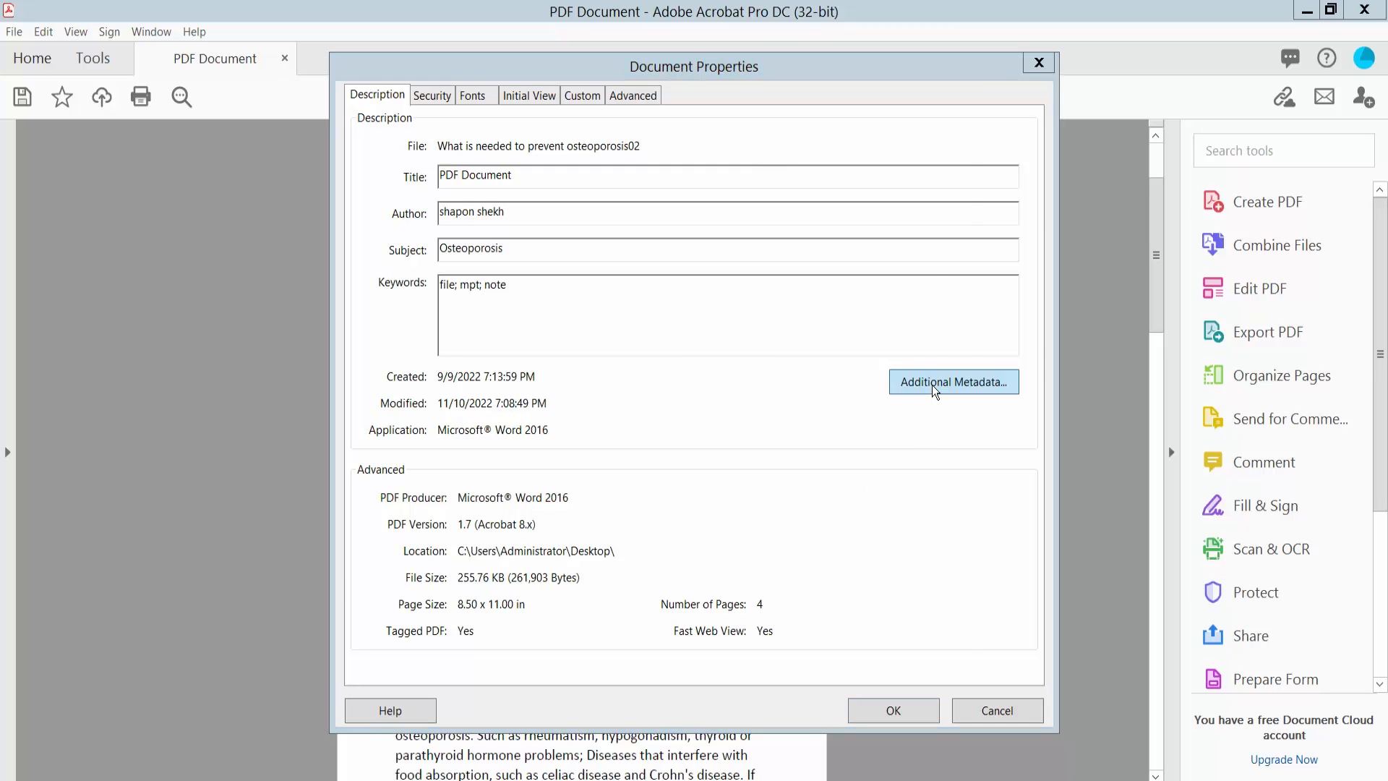
# Step: Commit the new author name and confirm the Document Properties changes
pyautogui.click(953, 382)
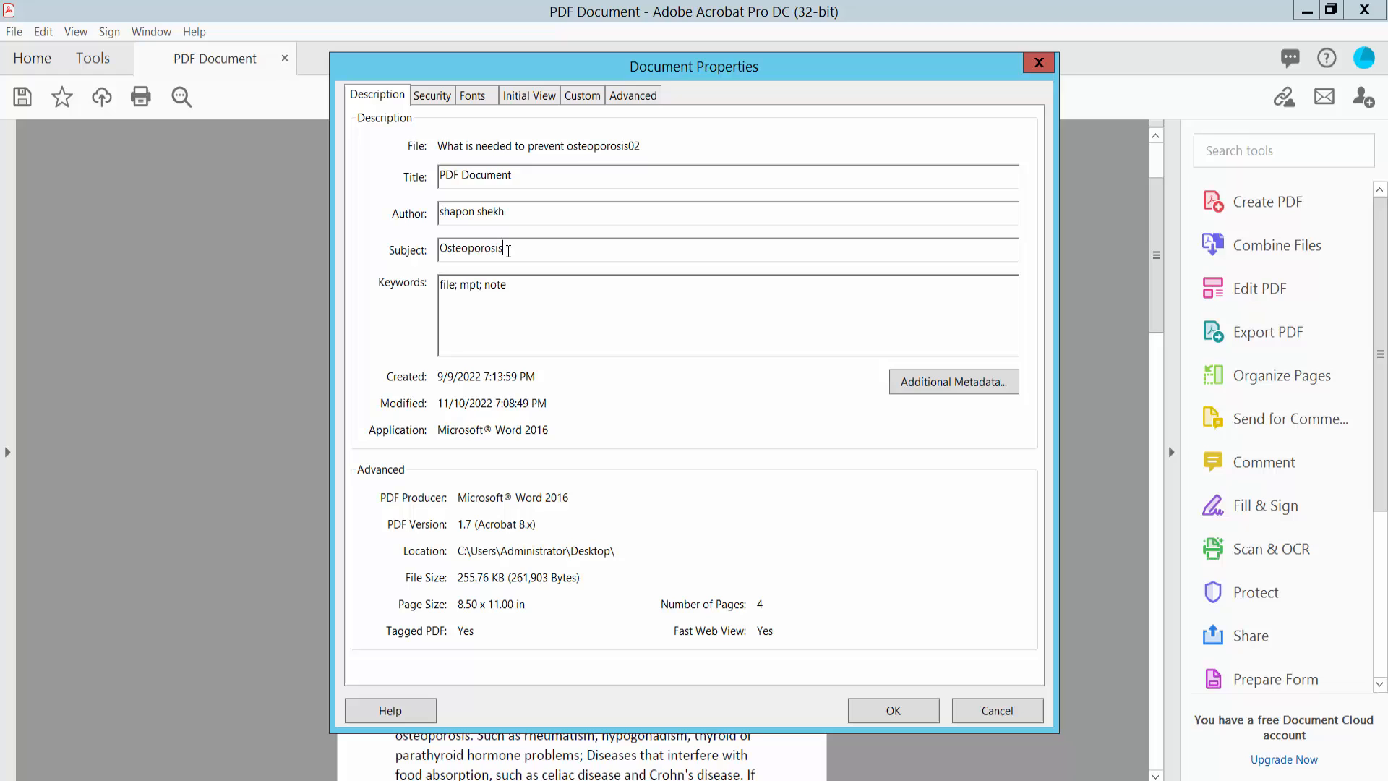
pyautogui.moveTo(914, 686)
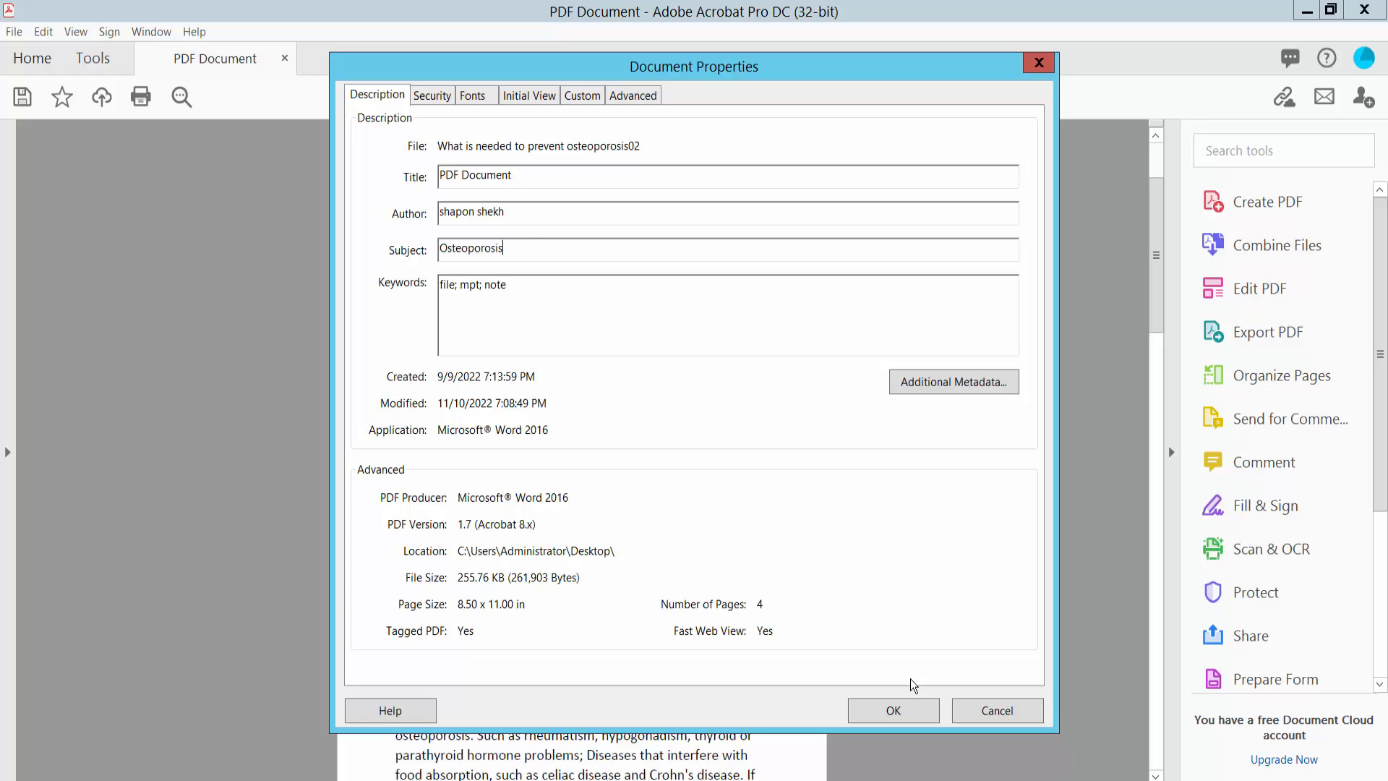
pyautogui.click(892, 710)
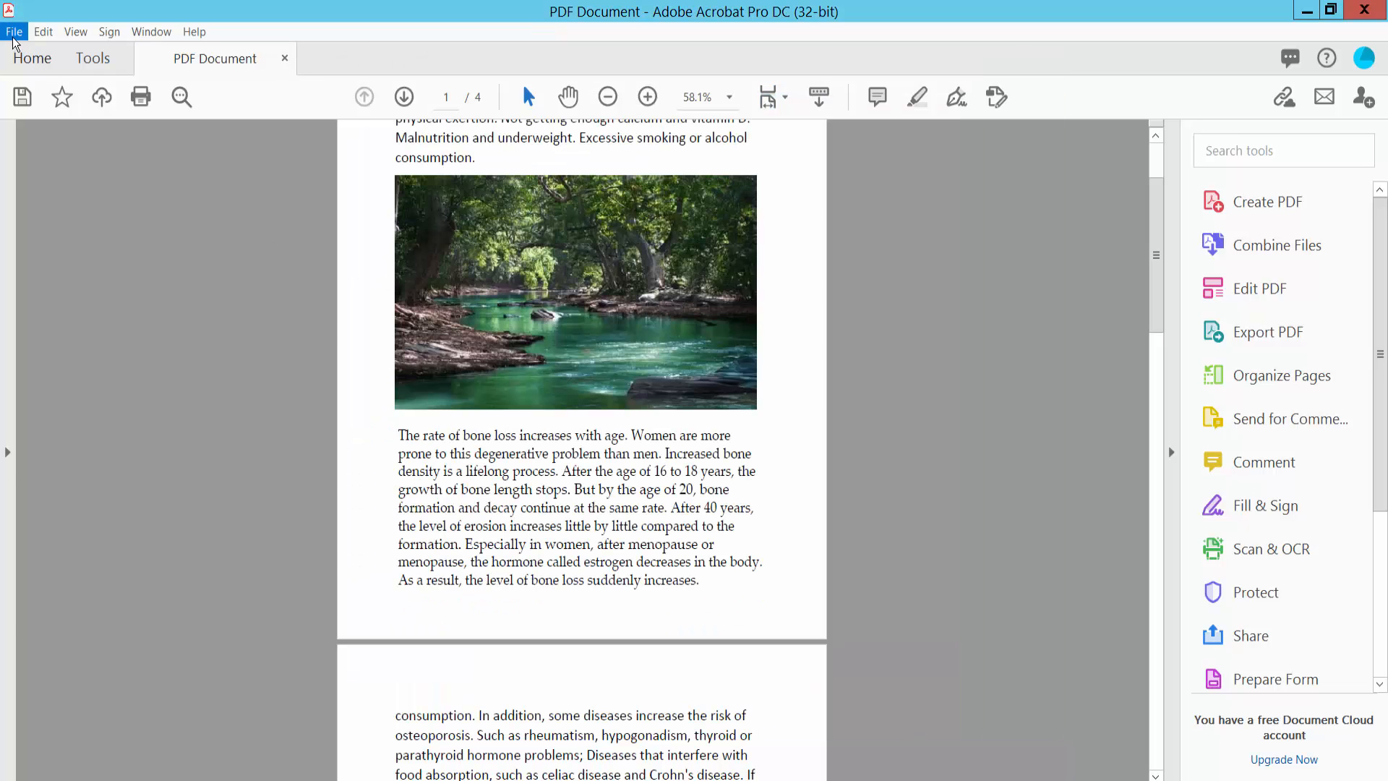
pyautogui.moveTo(69, 159)
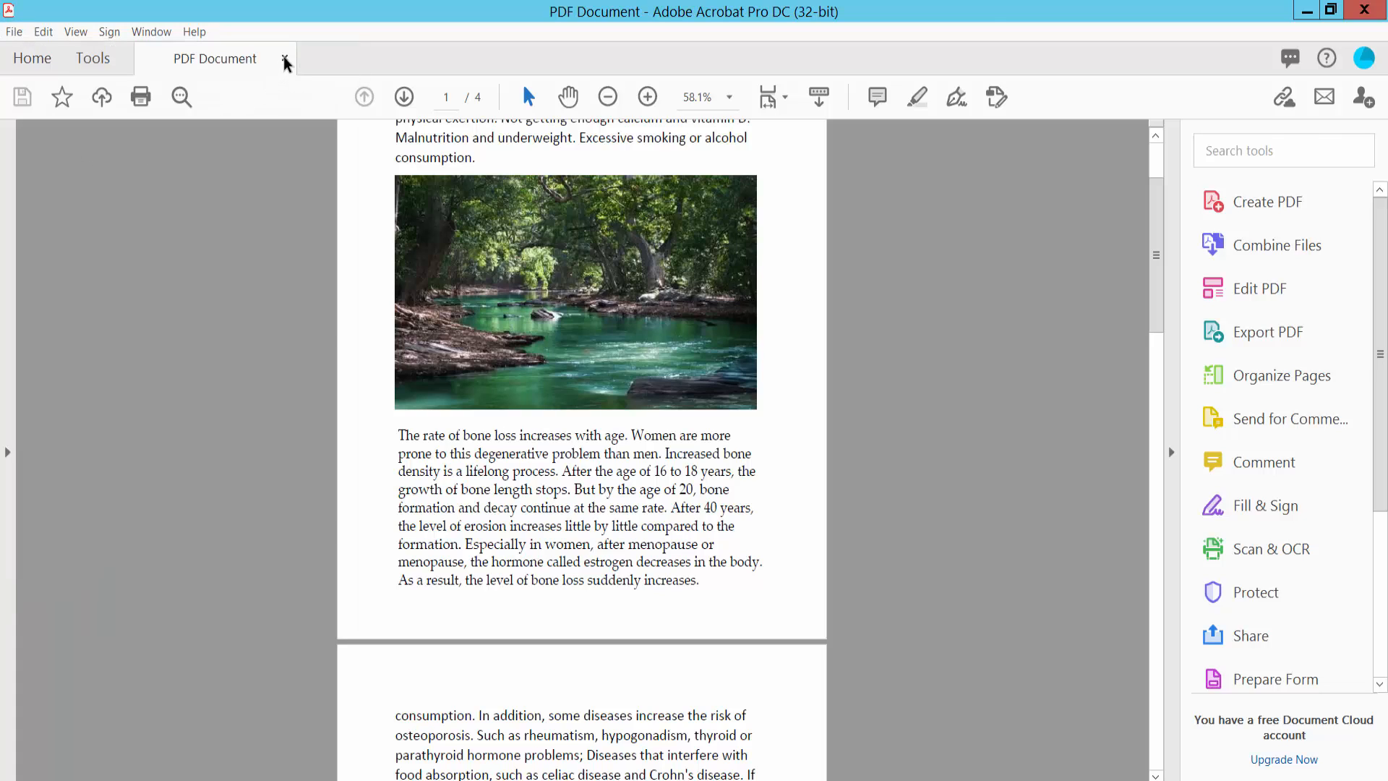
# Step: Close the osteoporosis PDF and reopen it from the Recent files list
pyautogui.click(32, 58)
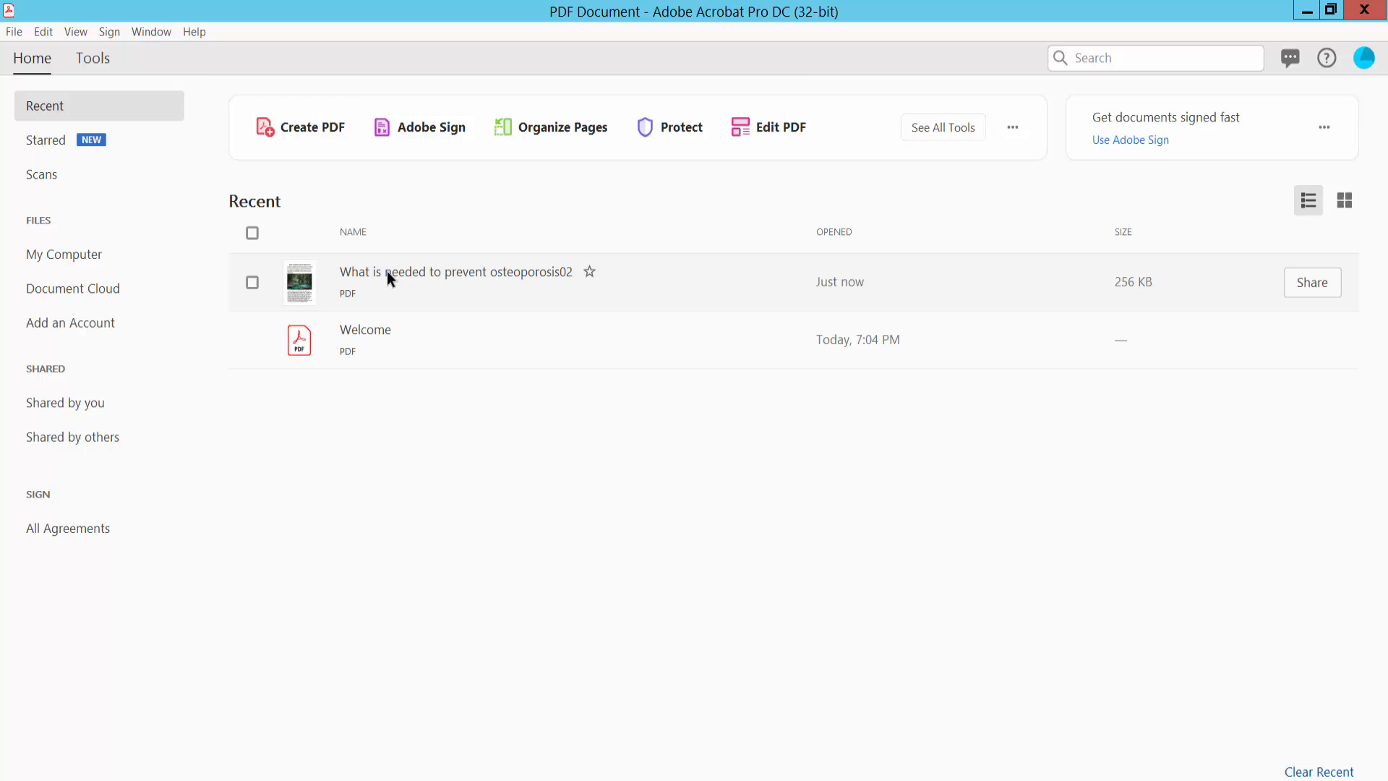
pyautogui.doubleClick(454, 272)
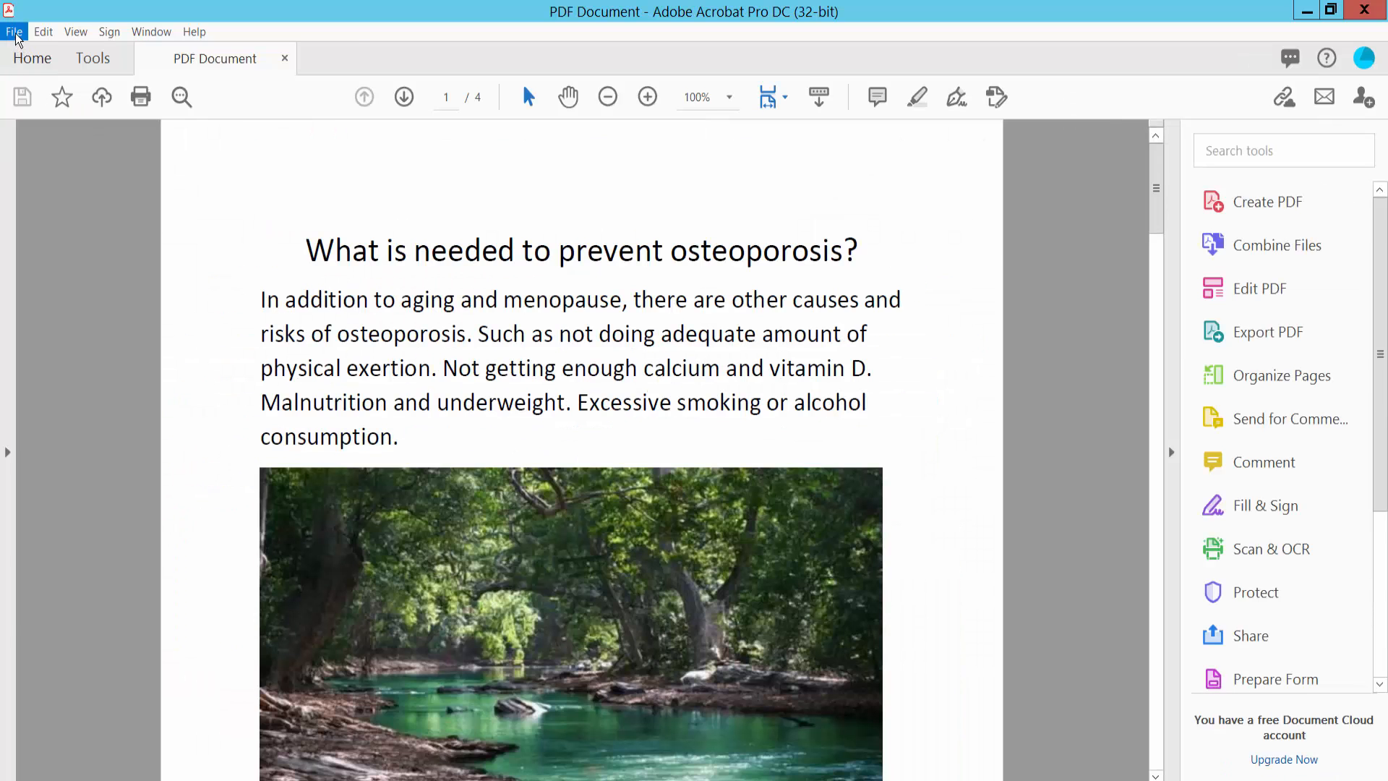
pyautogui.moveTo(97, 452)
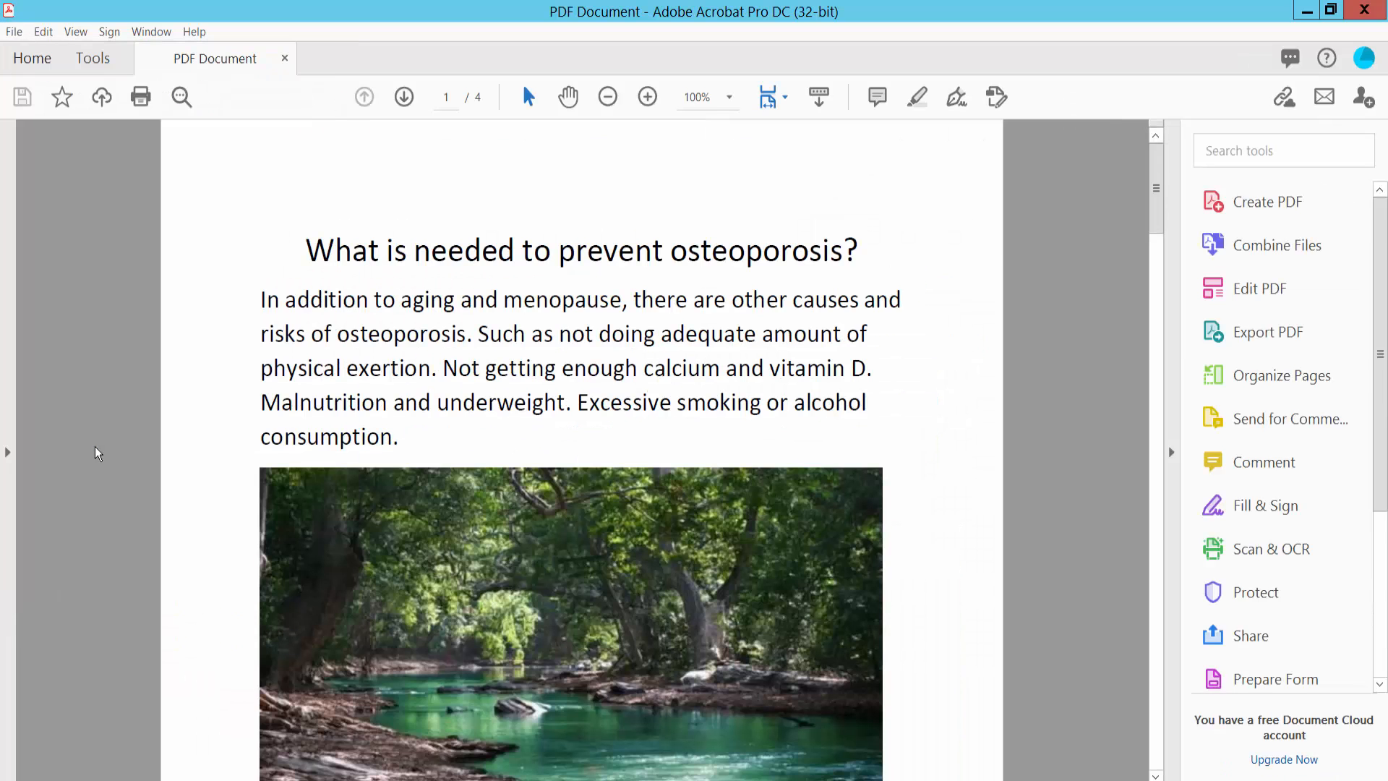